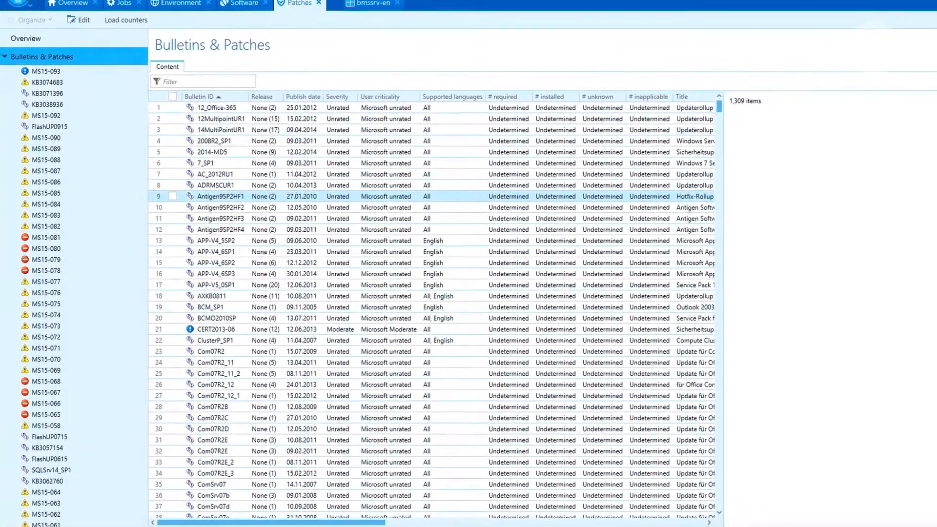
# Bring up release options for the Antigen9SP2HF1 and APP-V5_0SP1 patches, then Java JRE 8.0.60-x86
pyautogui.rightClick(221, 197)
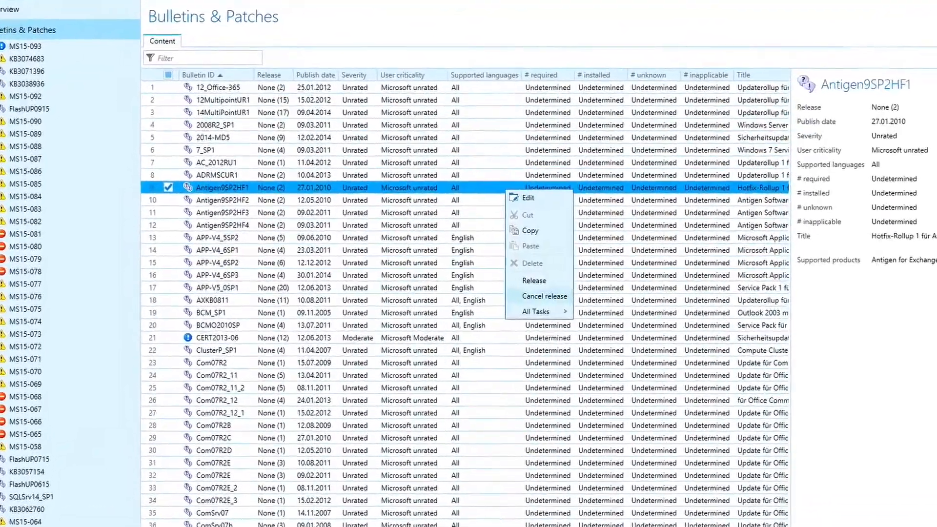
pyautogui.scroll(-3)
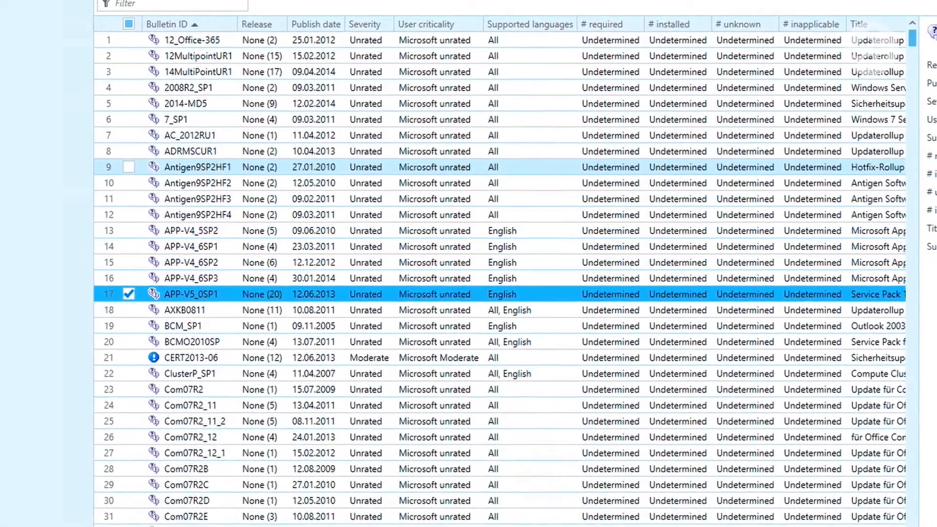
pyautogui.rightClick(198, 167)
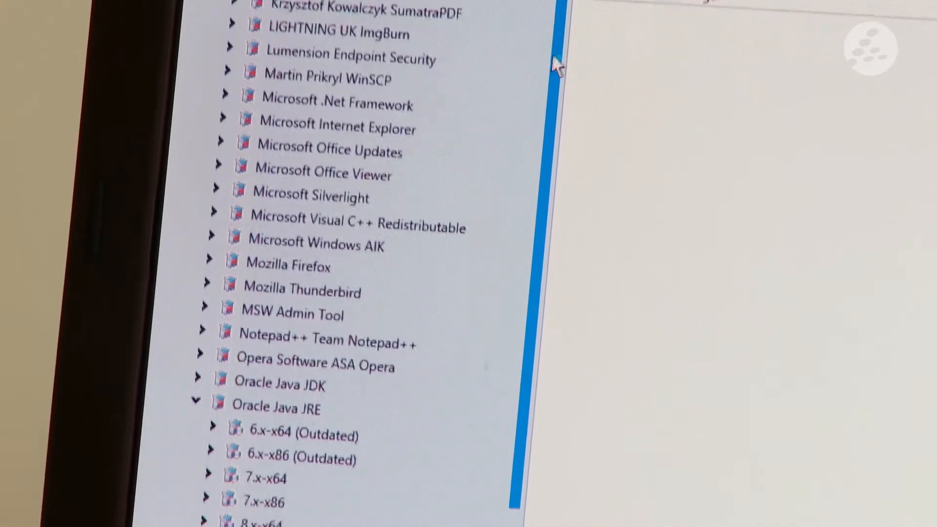
pyautogui.scroll(-3)
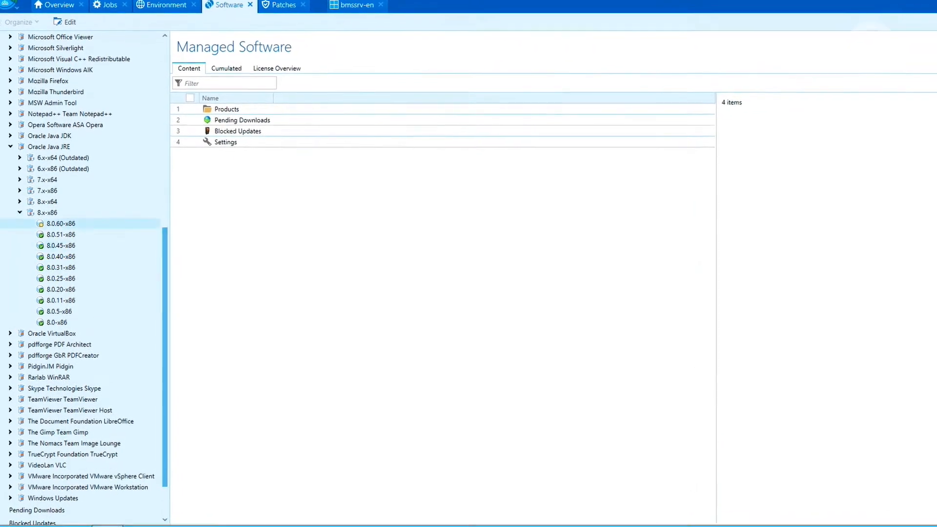
pyautogui.rightClick(59, 223)
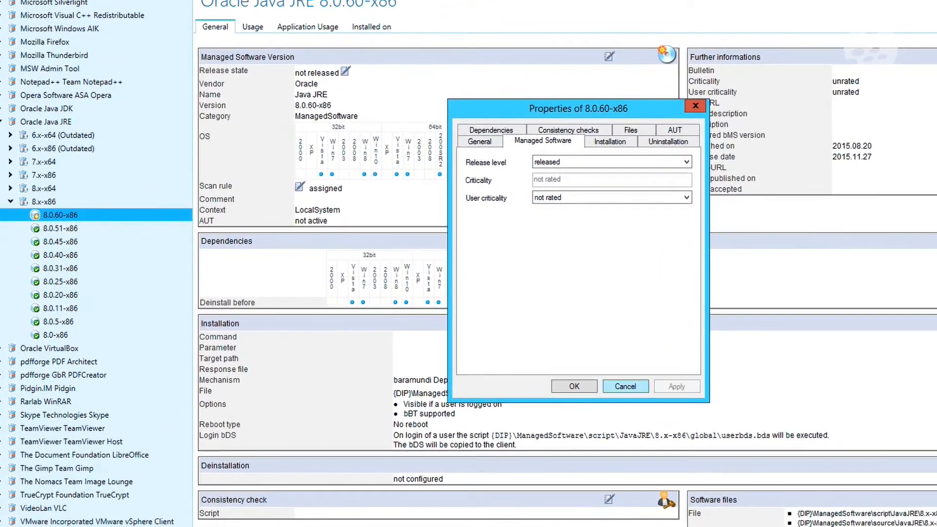
# Confirm the released release level for Oracle Java JRE 8.0.60-x86
pyautogui.click(573, 386)
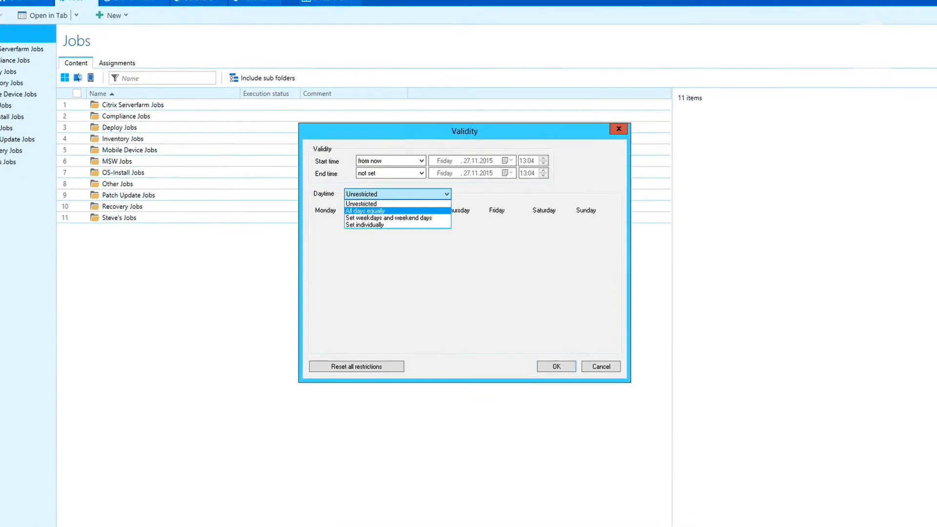
# Leave the new job's validity unrestricted at any time of day
pyautogui.click(365, 226)
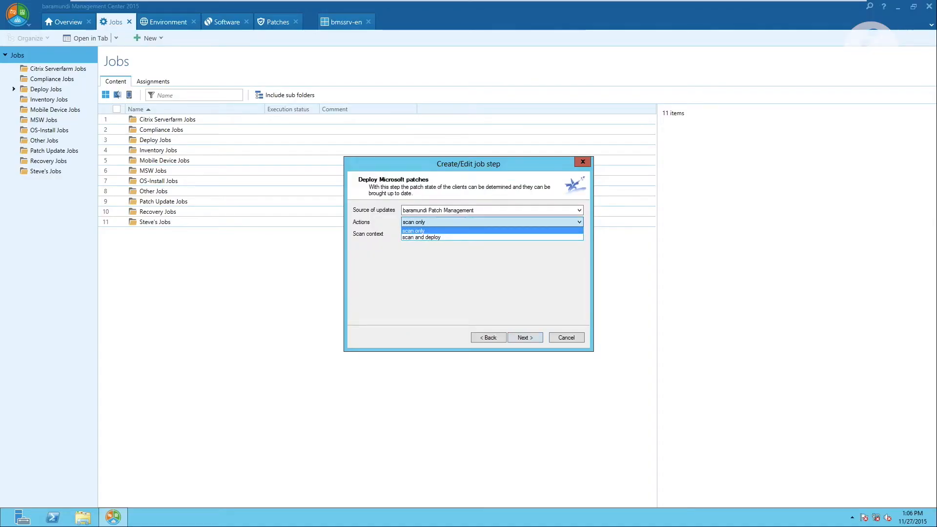
# Set the patch step to scan and deploy, then add an Update Managed Software step for released software
pyautogui.click(422, 237)
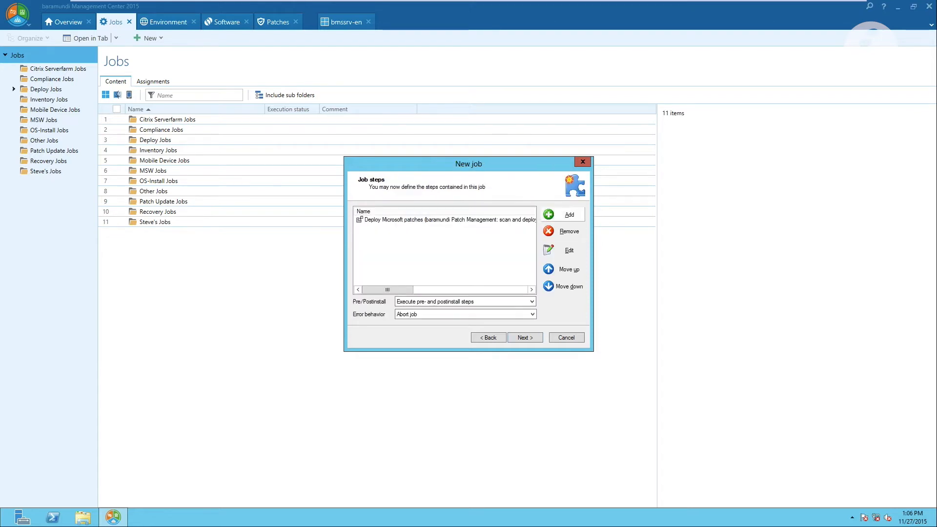
pyautogui.click(568, 214)
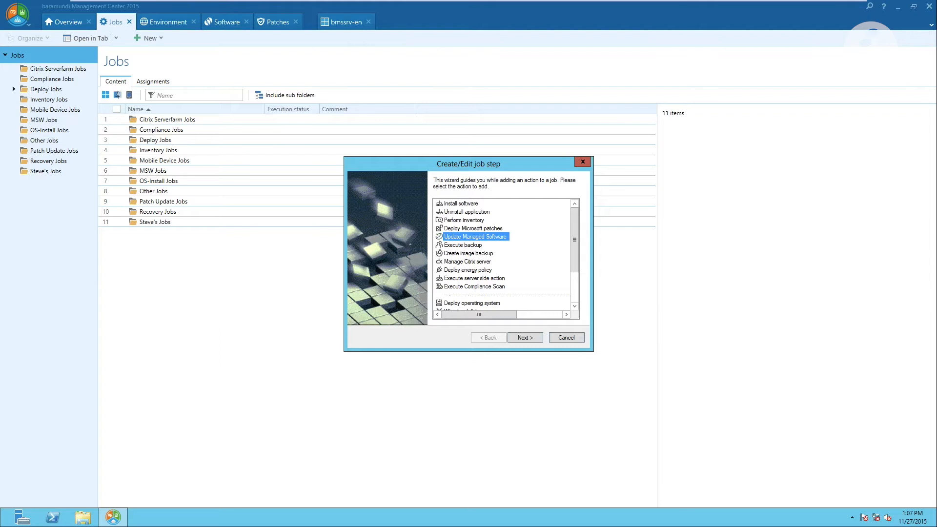
pyautogui.click(524, 337)
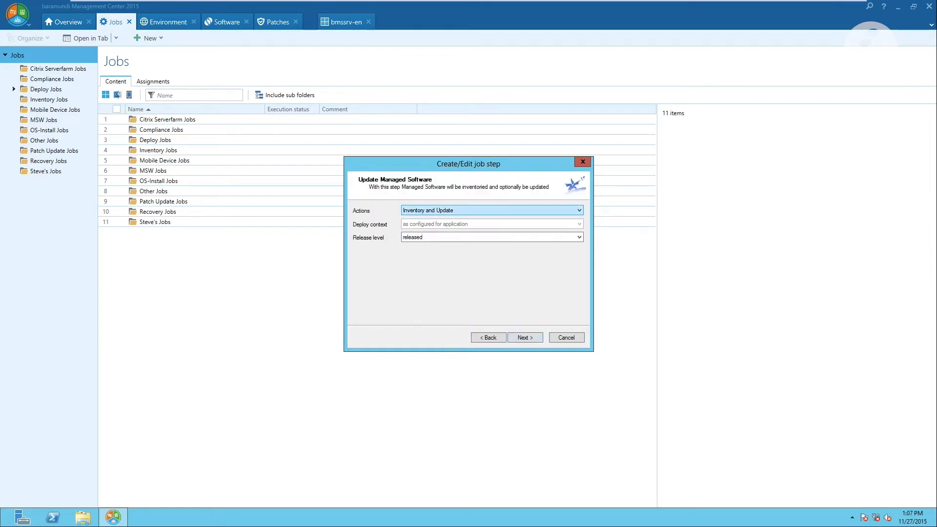
pyautogui.click(524, 338)
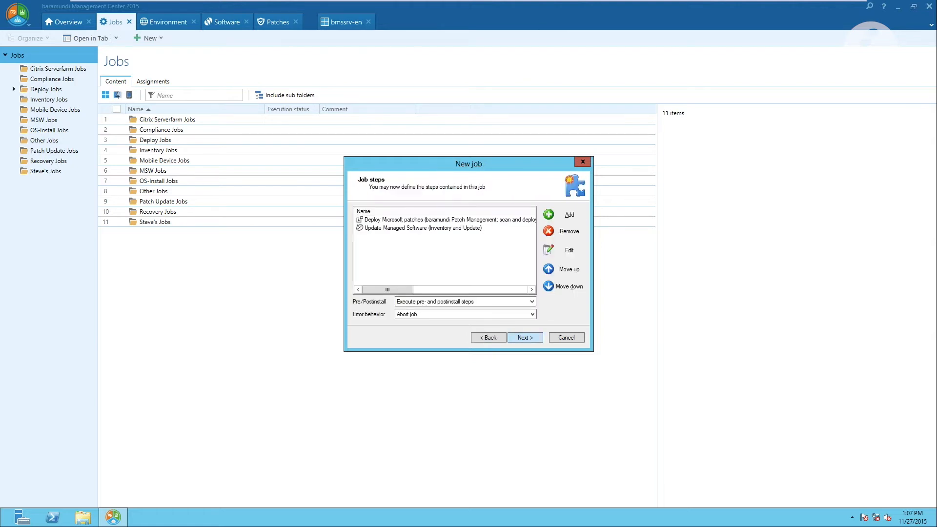
pyautogui.click(523, 338)
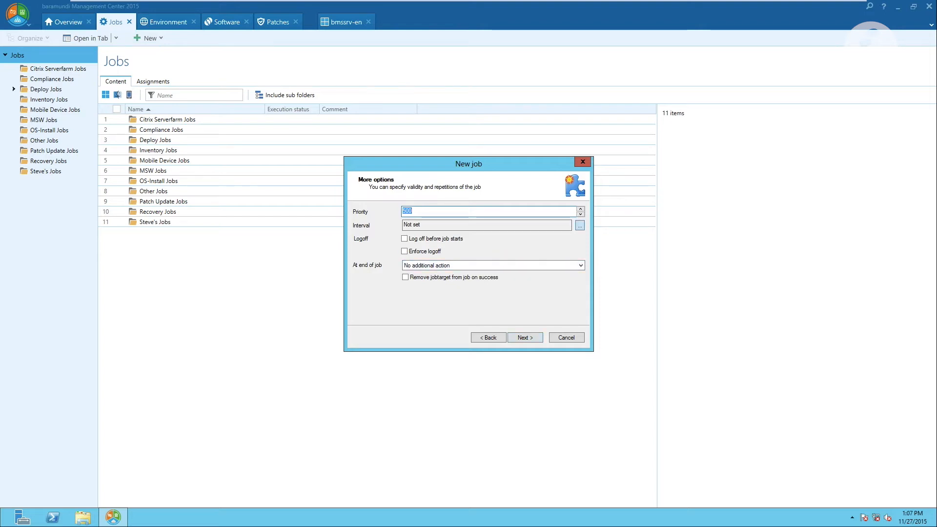
# Schedule the 'patching' job for Tuesdays and Fridays at 11:00 and finish creating it
pyautogui.click(579, 226)
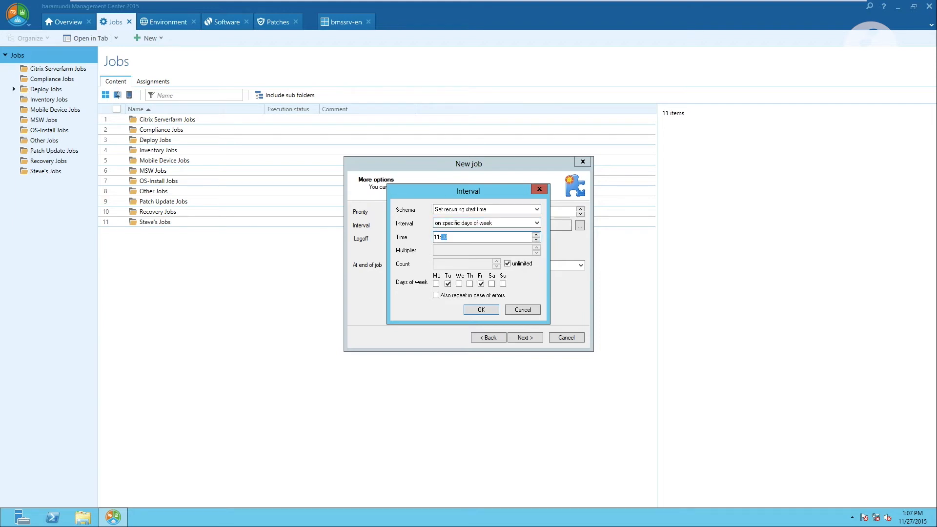
pyautogui.click(481, 310)
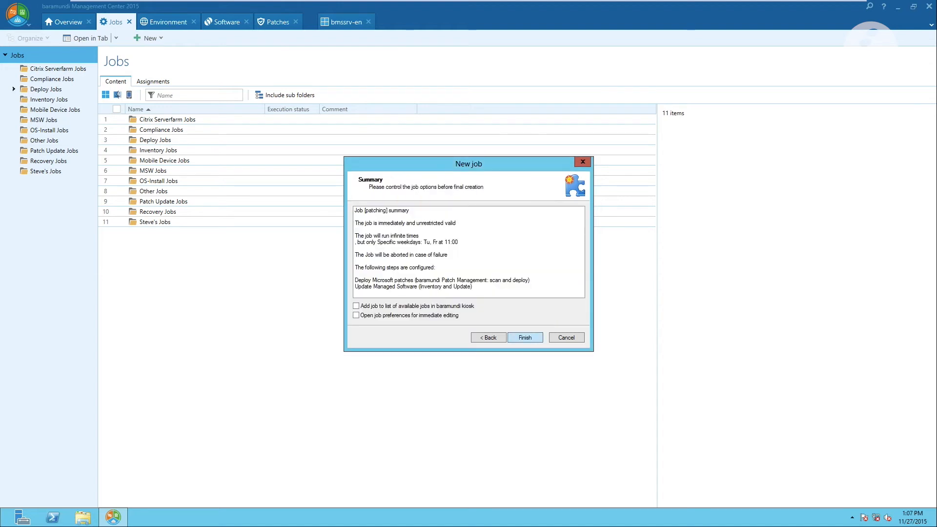
pyautogui.click(525, 338)
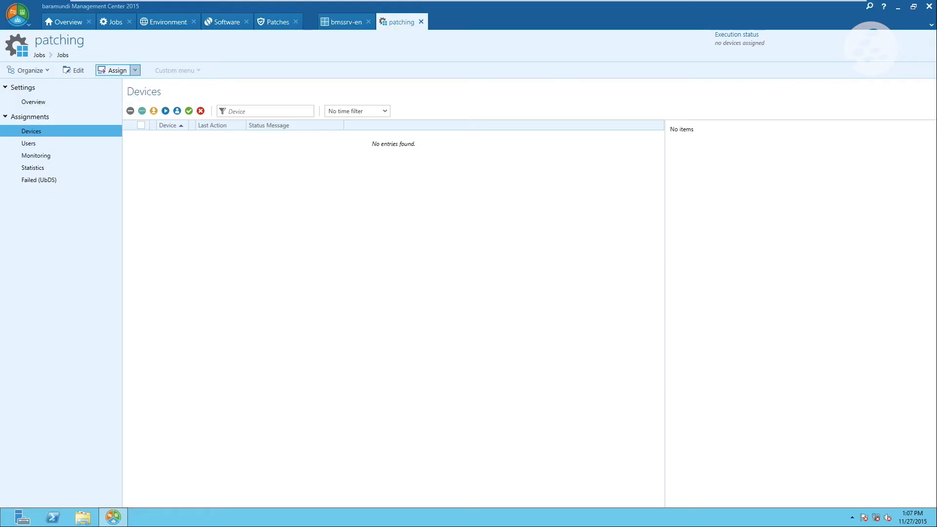
# Assign the Tests logical group to the patching job and review its six devices
pyautogui.click(115, 69)
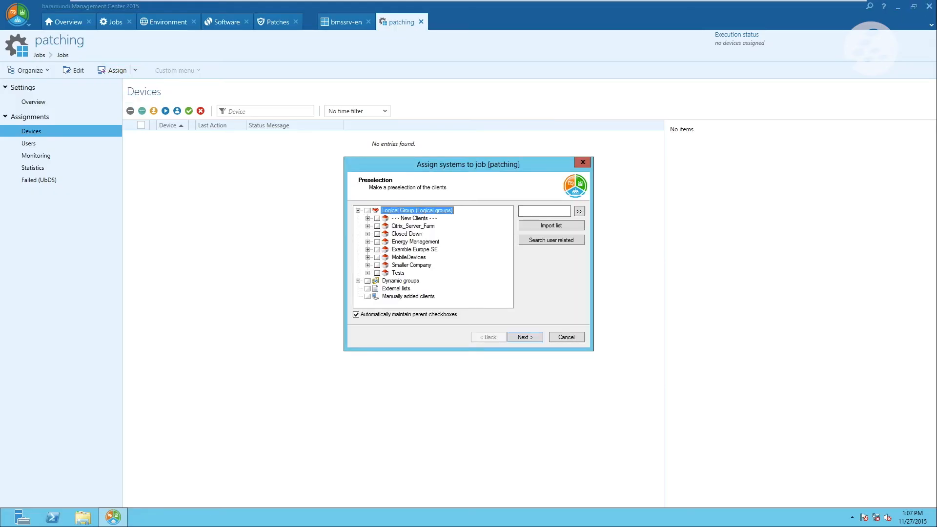
pyautogui.click(376, 272)
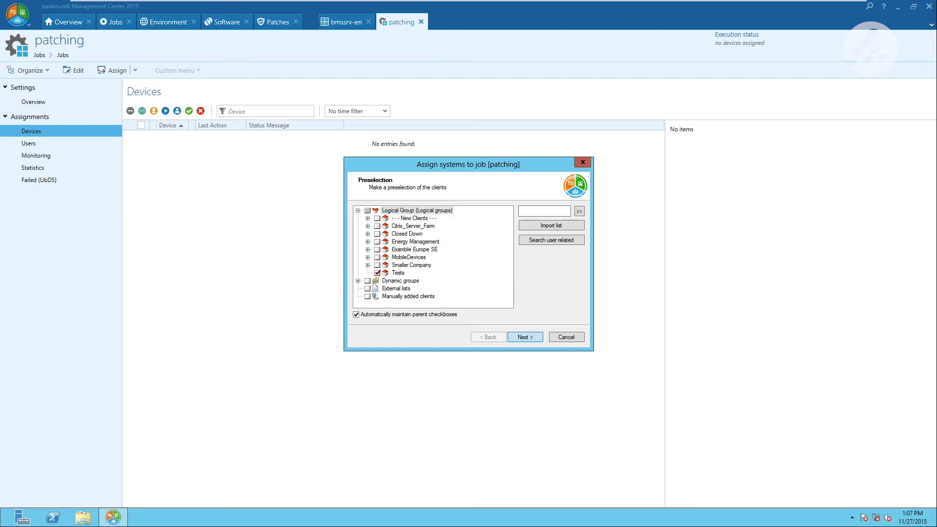
pyautogui.click(524, 336)
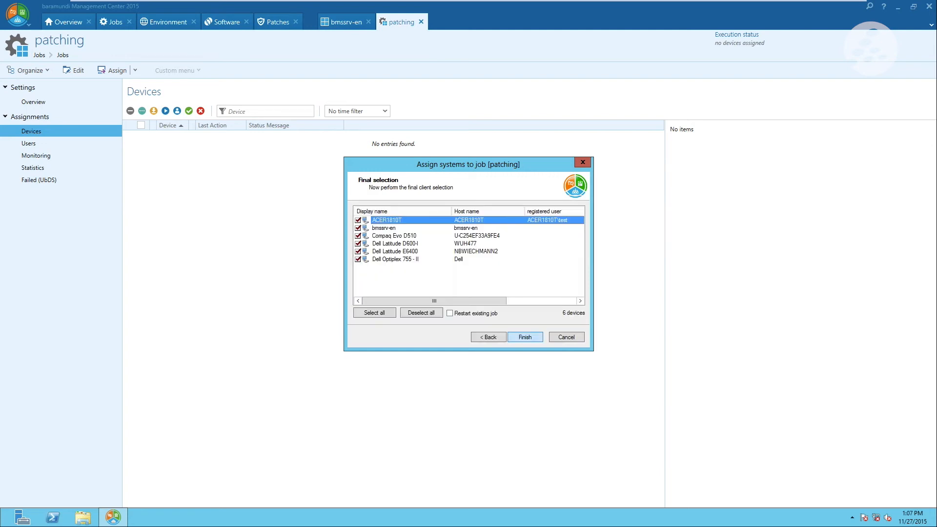